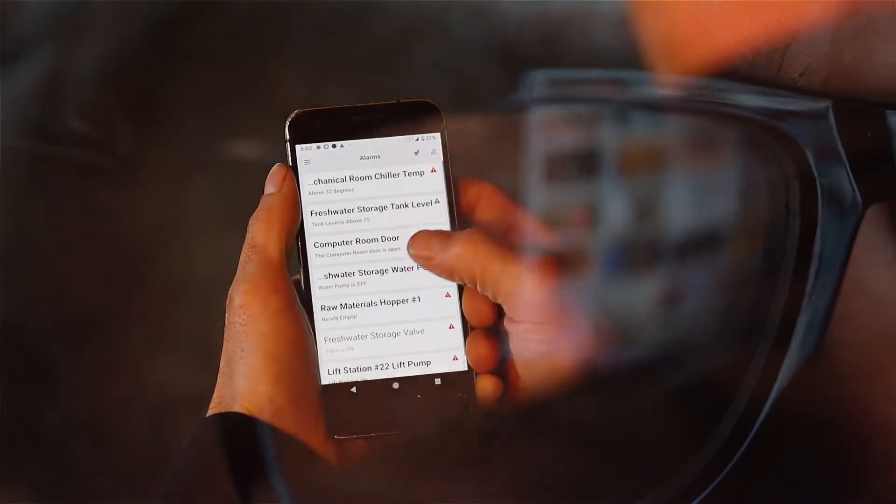
# - Acknowledge the Freshwater Storage Water Pump alarm and expand its earlier 8:23 AM active event
pyautogui.click(371, 273)
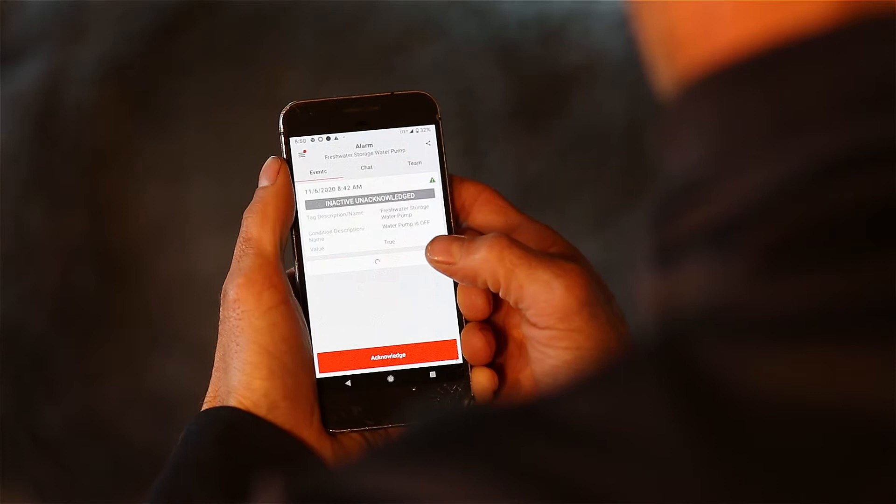
pyautogui.click(387, 353)
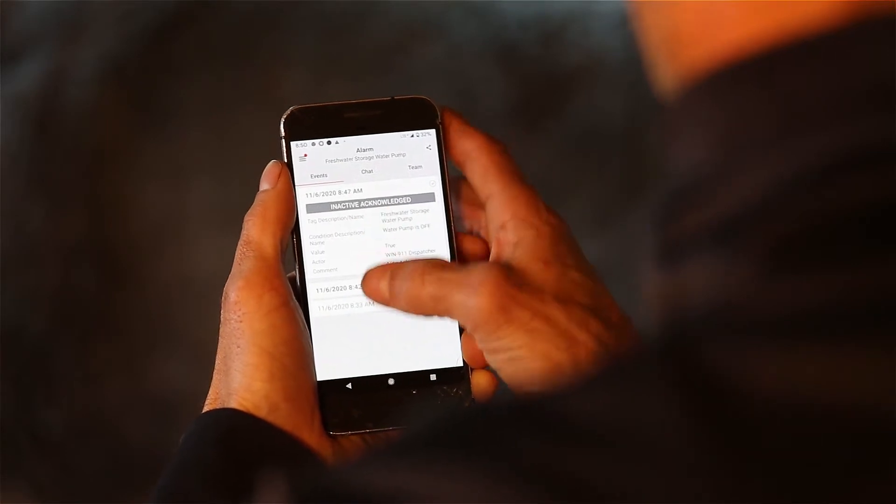
pyautogui.click(371, 223)
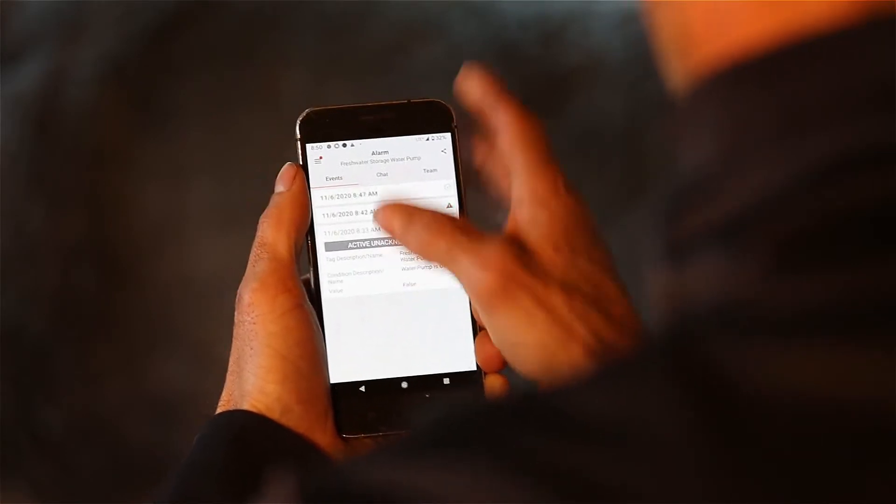